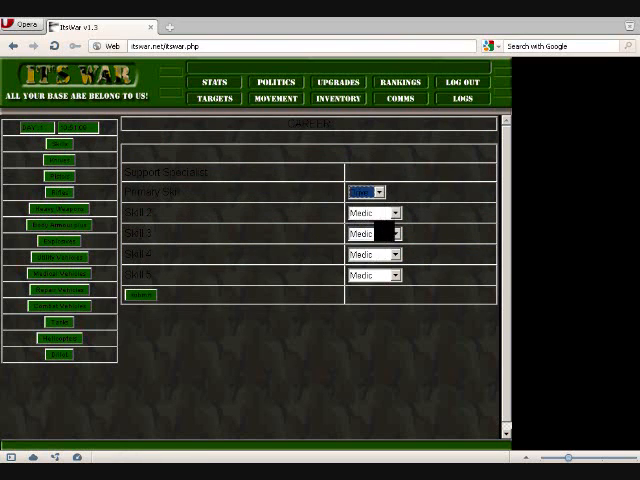
- Choose an option in each of the form's dropdowns and submit the choices
{"action": "left_click", "coordinate": [394, 212]}
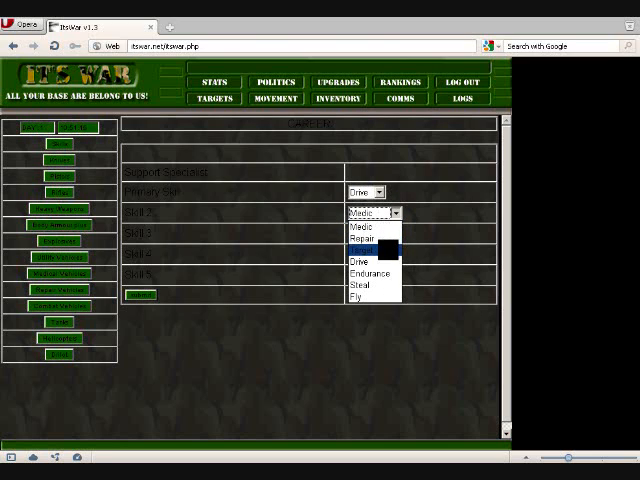
{"action": "left_click", "coordinate": [364, 240]}
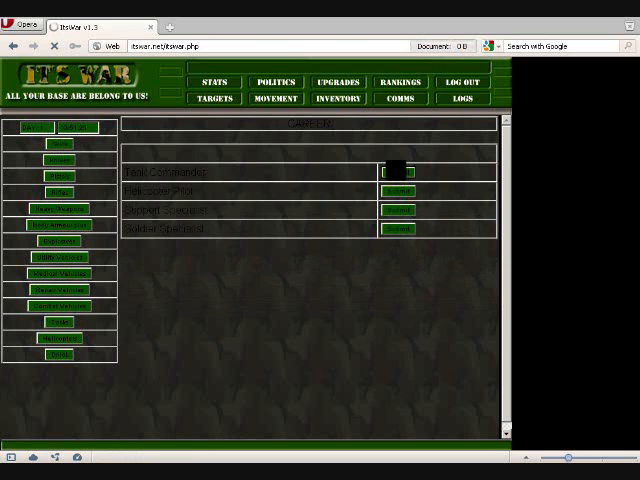
{"action": "left_click", "coordinate": [398, 172]}
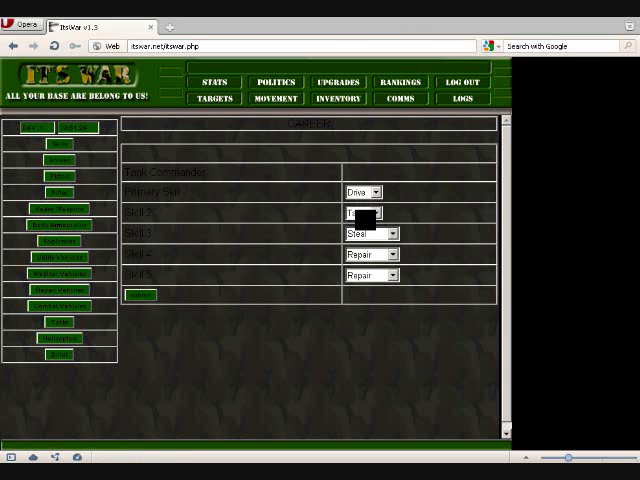
{"action": "left_click", "coordinate": [384, 276]}
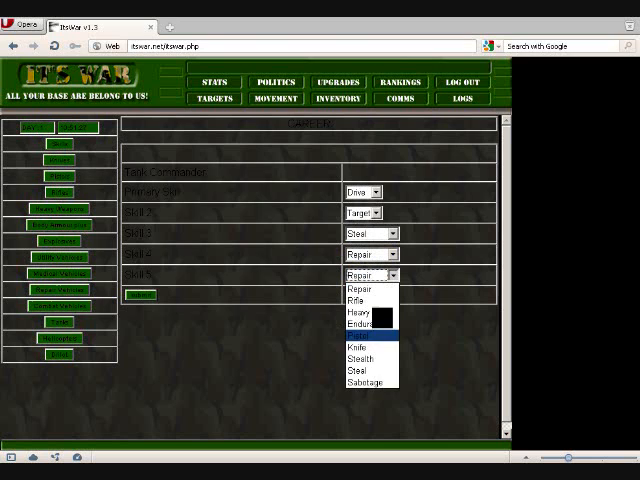
{"action": "left_click", "coordinate": [362, 384]}
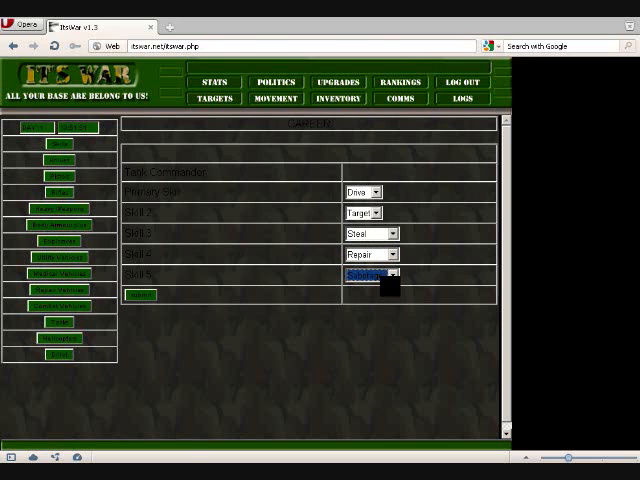
{"action": "left_click", "coordinate": [140, 294]}
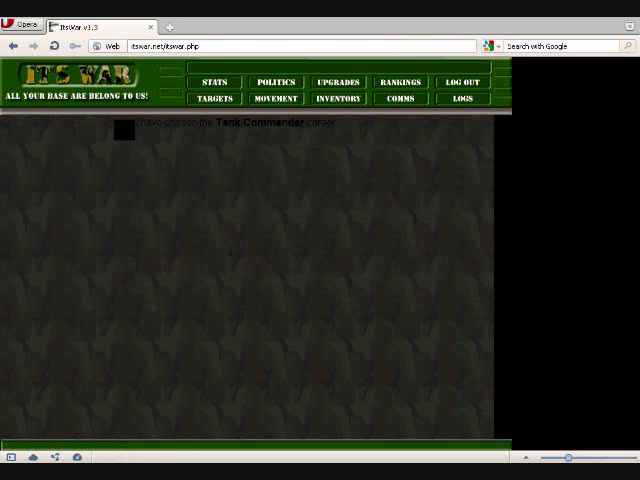
- Select the target skill in the skills table and upgrade it
{"action": "left_click", "coordinate": [212, 98]}
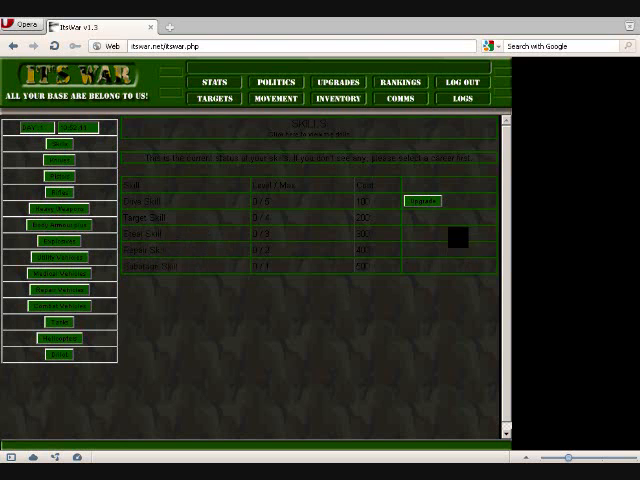
{"action": "left_click", "coordinate": [338, 82]}
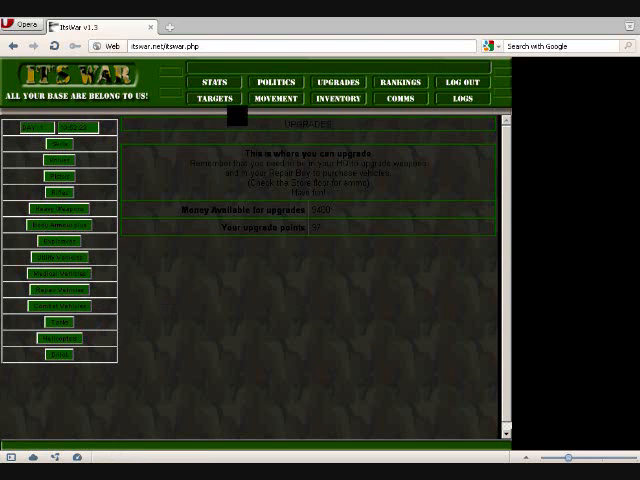
{"action": "left_click", "coordinate": [212, 98]}
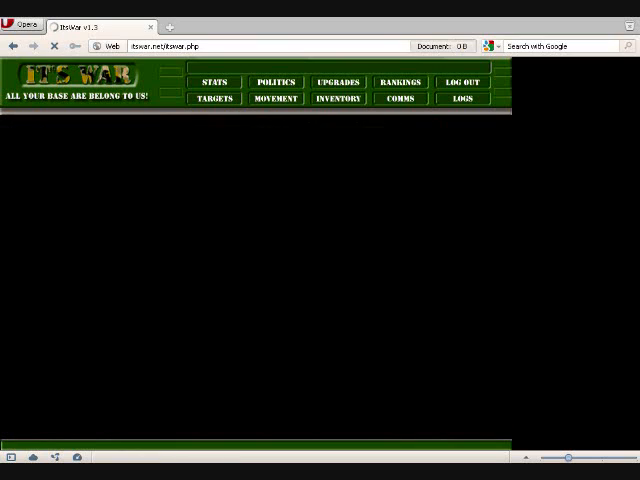
- Show the green truck's statistics page from the vehicle list
{"action": "left_click", "coordinate": [212, 98]}
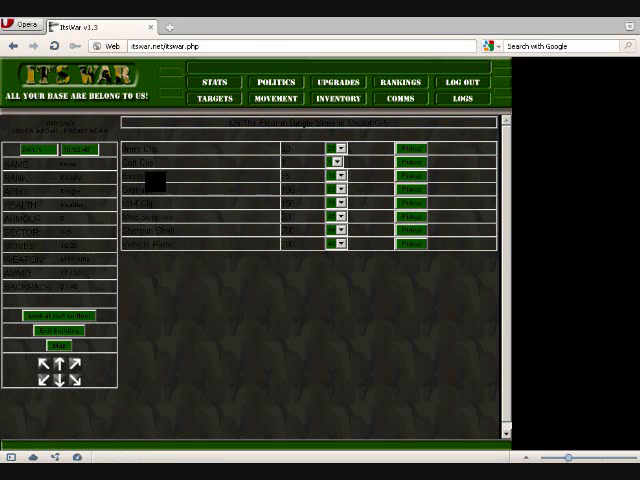
{"action": "left_click", "coordinate": [212, 80]}
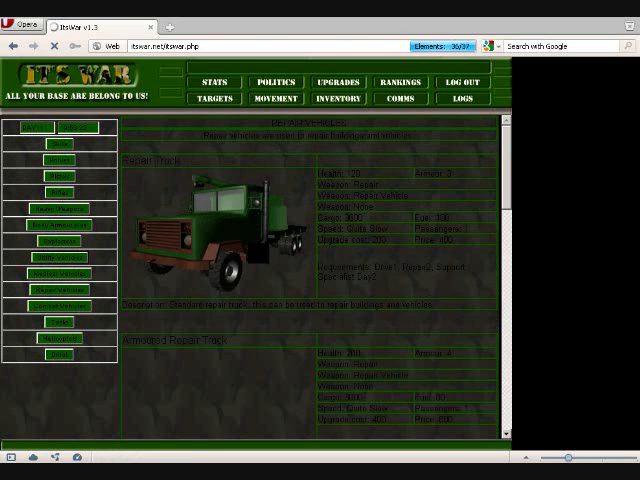
- Go from the item information page to the list of priced purple-icon items
{"action": "scroll", "scroll_direction": "down", "scroll_amount": 3}
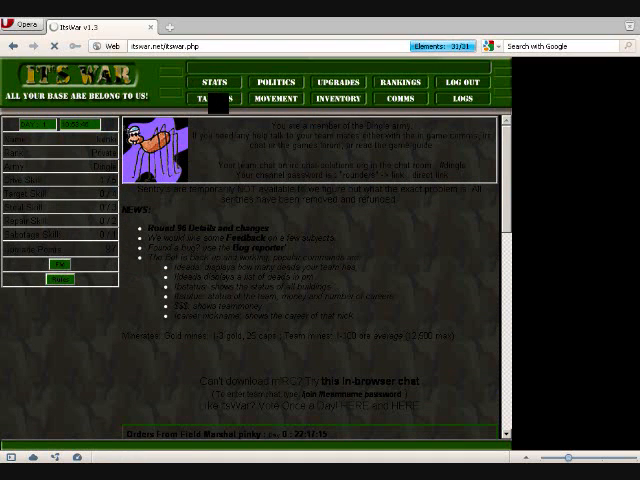
{"action": "left_click", "coordinate": [212, 98]}
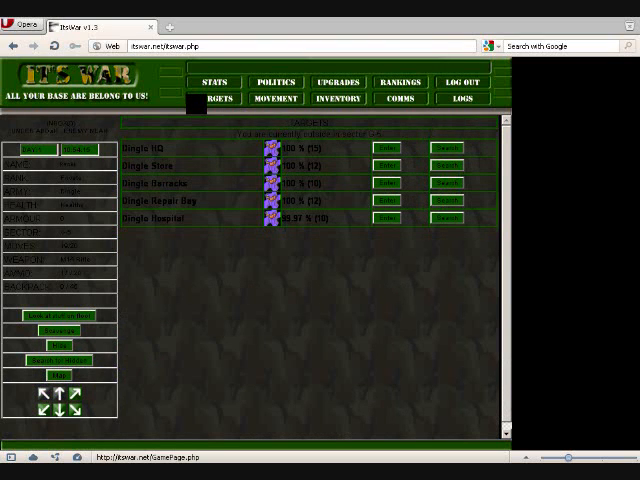
- Act on one listed item and continue past the message to the three-item list
{"action": "left_click", "coordinate": [276, 98]}
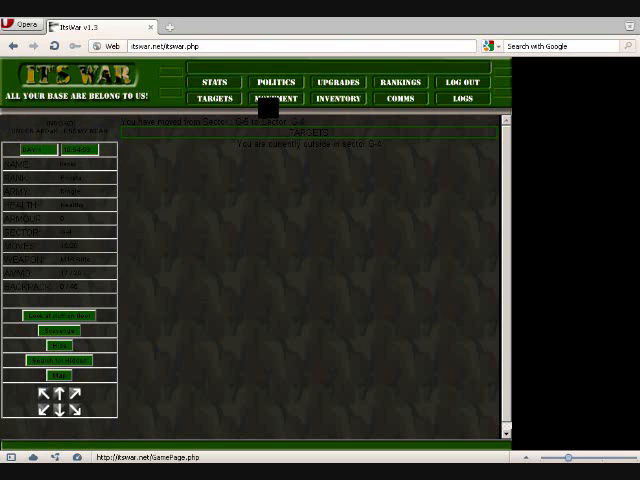
{"action": "left_click", "coordinate": [276, 98]}
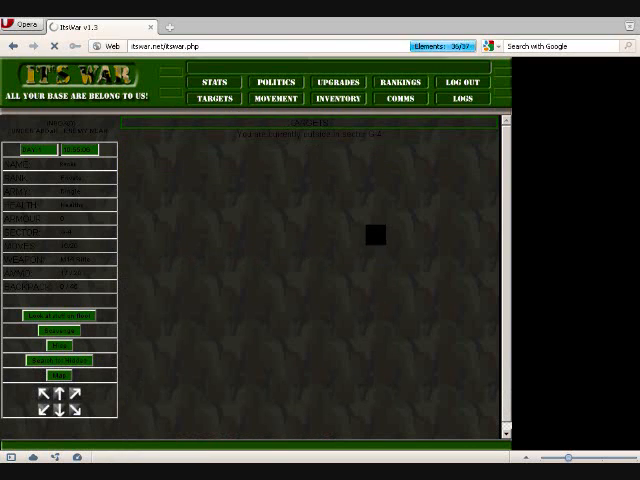
{"action": "left_click", "coordinate": [276, 98]}
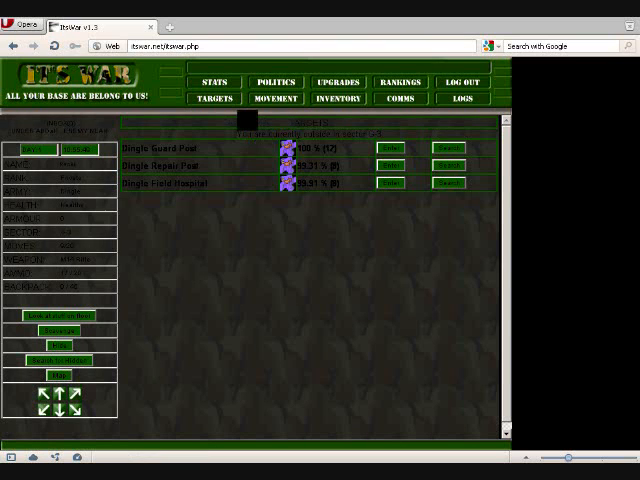
- Act on a listed item to reach the page with the single starred entry
{"action": "left_click", "coordinate": [276, 98]}
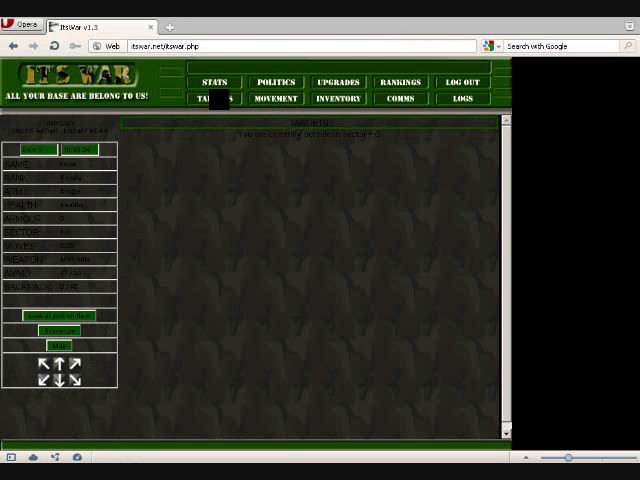
{"action": "left_click", "coordinate": [212, 98]}
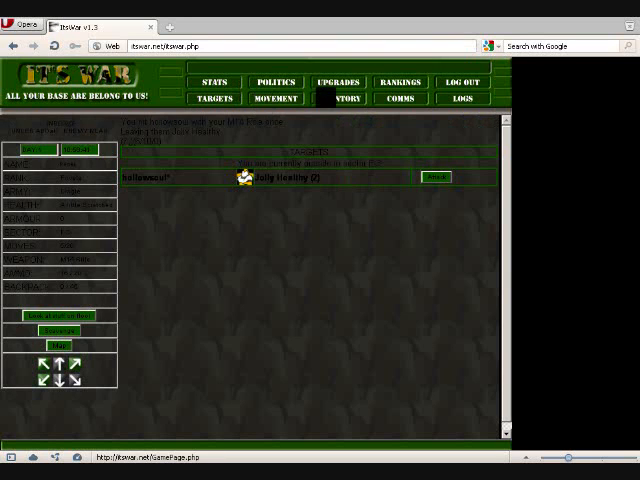
- Act on the starred entry and go back to the three-item list
{"action": "left_click", "coordinate": [276, 98]}
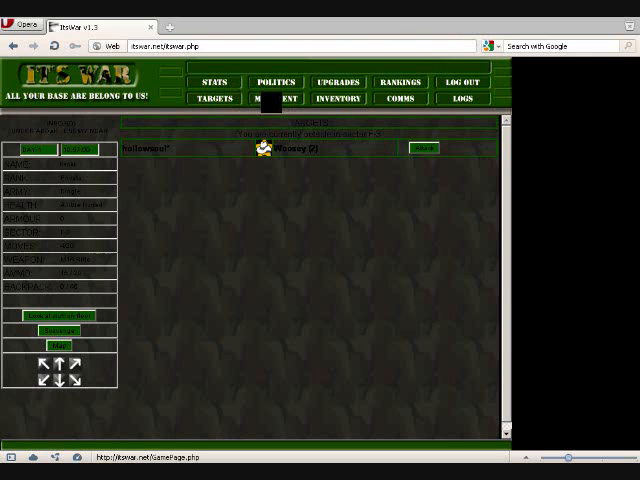
{"action": "left_click", "coordinate": [276, 96]}
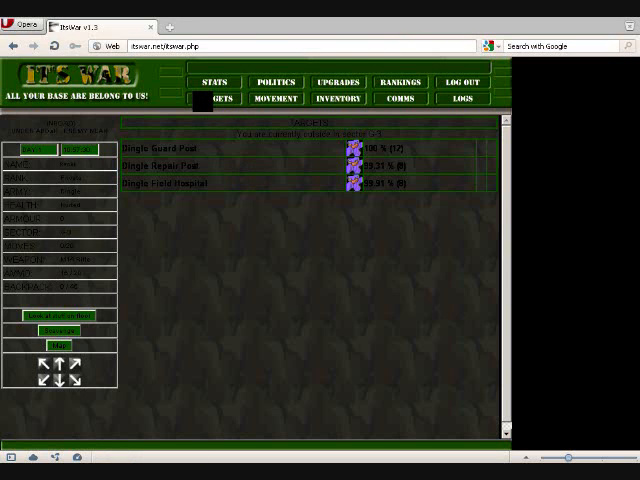
- Expand the third item's extra entries and continue to the next page from there
{"action": "left_click", "coordinate": [212, 98]}
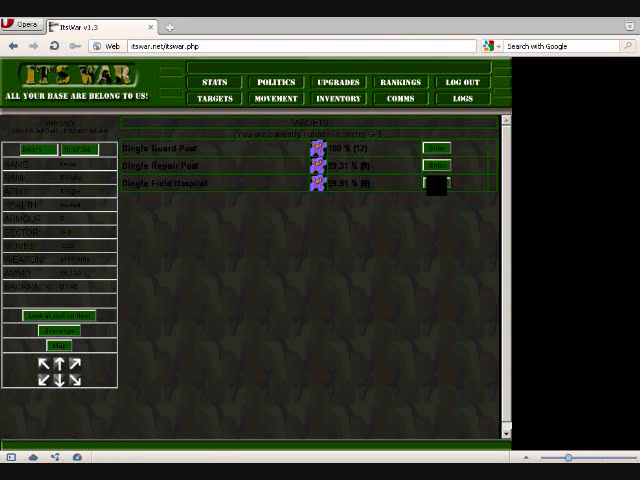
{"action": "left_click", "coordinate": [444, 184]}
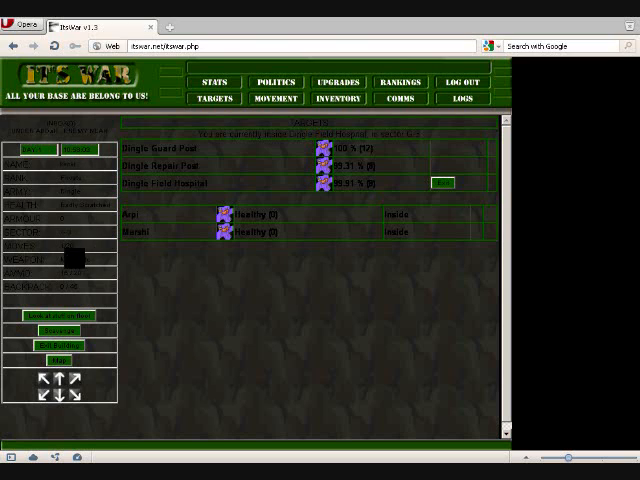
{"action": "left_click", "coordinate": [212, 98]}
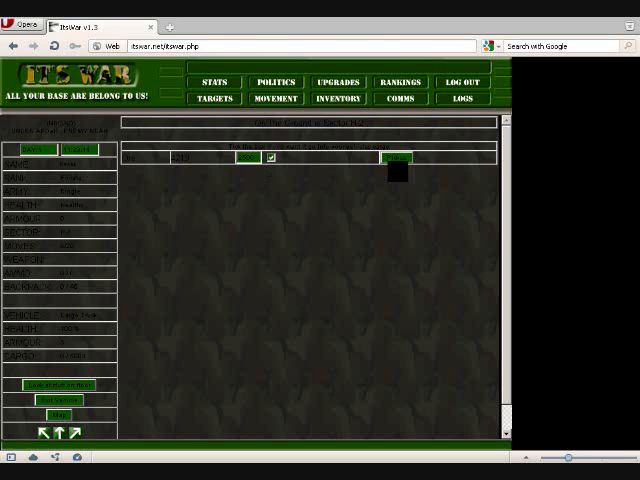
- Continue to the Movement page showing the current sector's hex map
{"action": "left_click", "coordinate": [396, 158]}
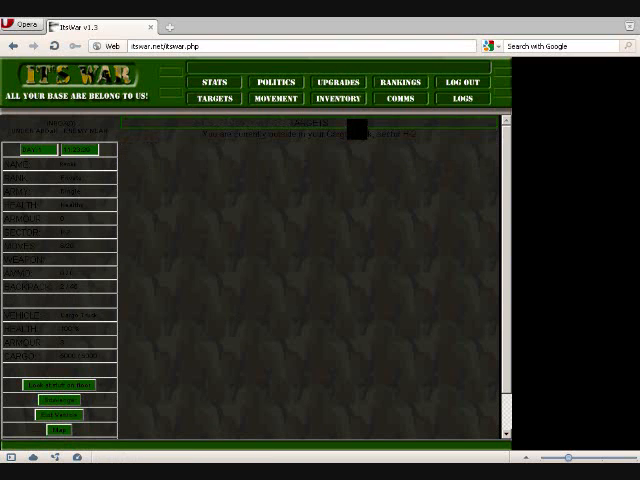
{"action": "left_click", "coordinate": [274, 98]}
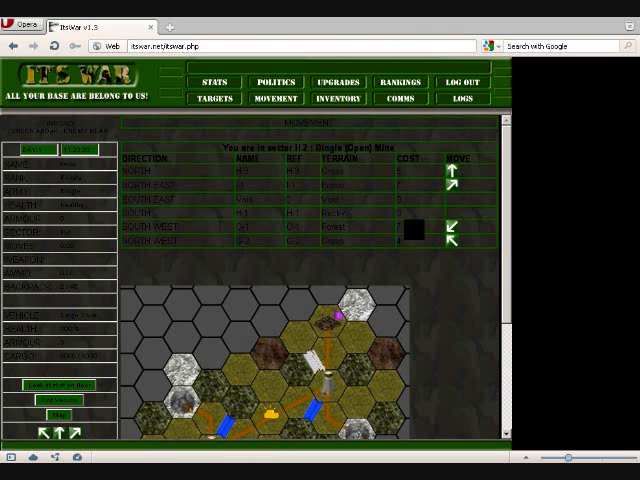
{"action": "left_click", "coordinate": [272, 98]}
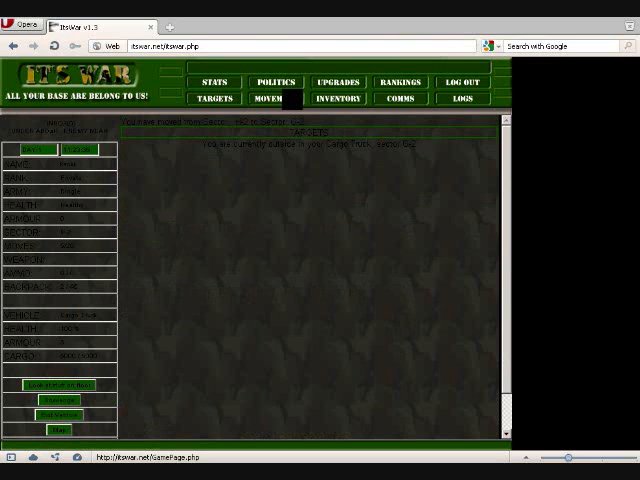
- Visit the information page and return to the sector map
{"action": "left_click", "coordinate": [274, 98]}
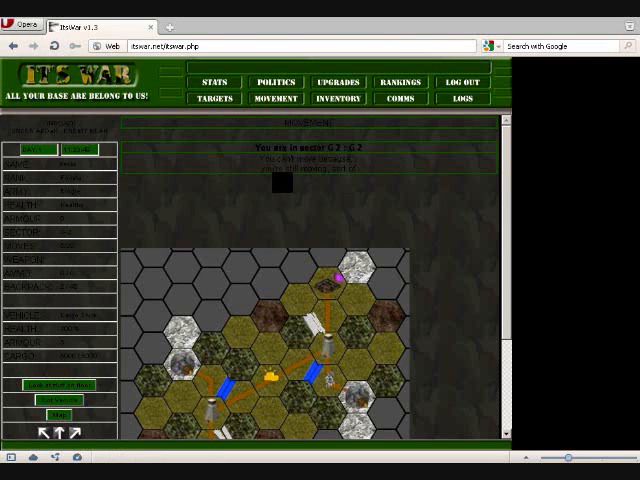
{"action": "left_click", "coordinate": [272, 98]}
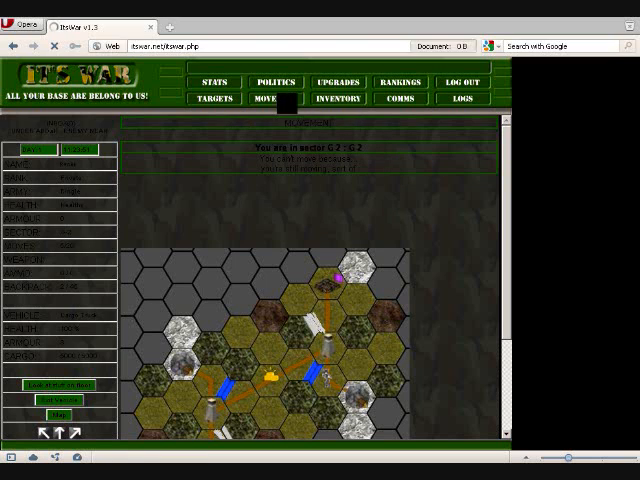
{"action": "left_click", "coordinate": [272, 98]}
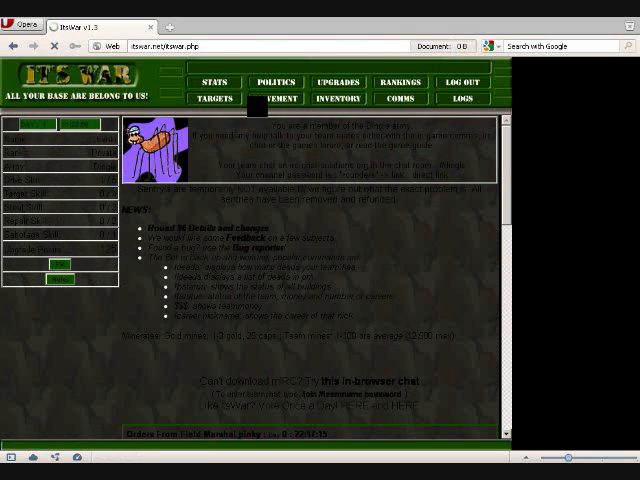
{"action": "left_click", "coordinate": [268, 96]}
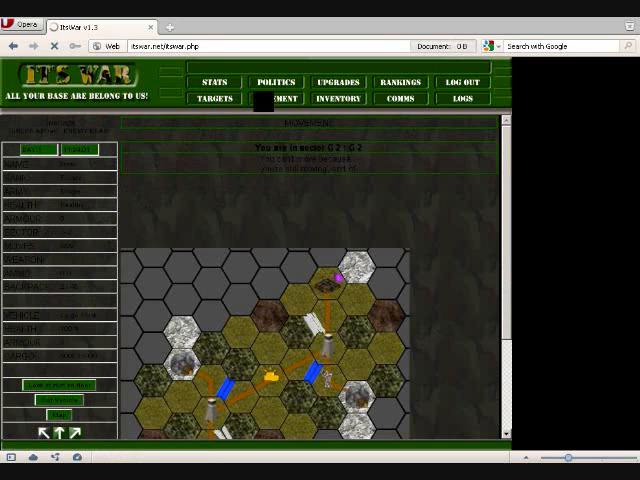
- Show the table of available movement directions and review it
{"action": "left_click", "coordinate": [274, 98]}
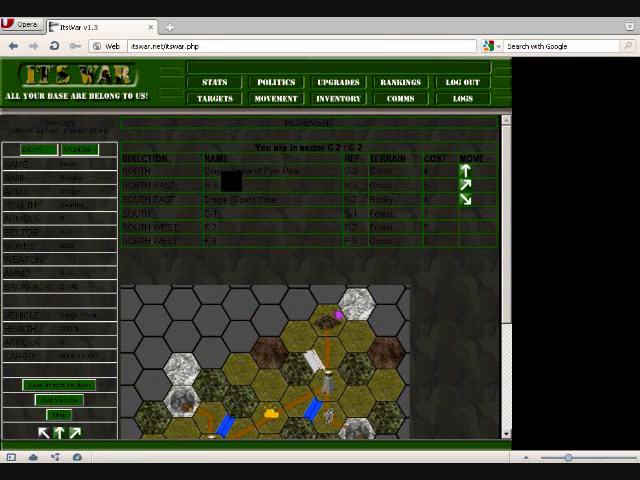
{"action": "scroll", "scroll_direction": "down", "scroll_amount": 3}
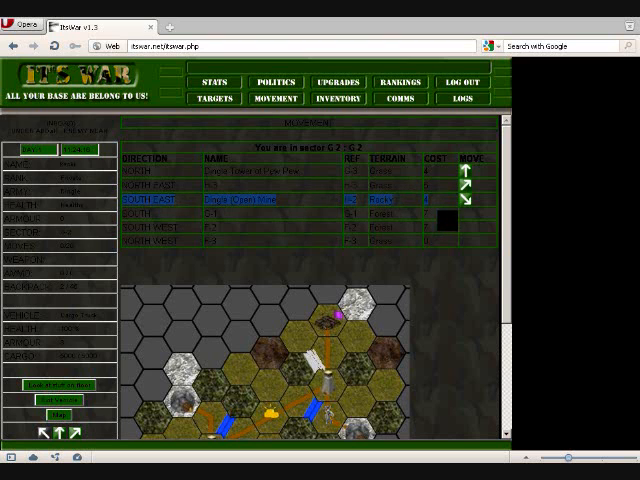
{"action": "scroll", "scroll_direction": "down", "scroll_amount": 3}
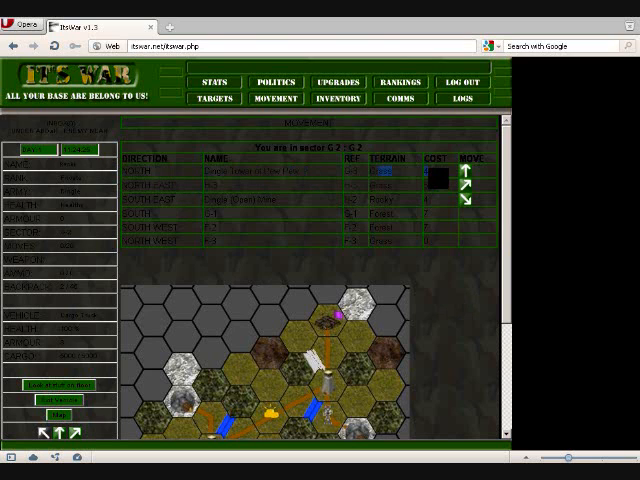
{"action": "scroll", "scroll_direction": "down", "scroll_amount": 3}
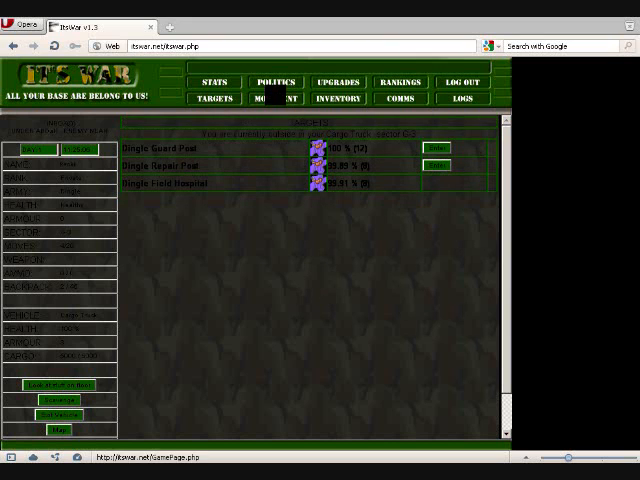
- Return to the sector map, show movement directions, and request the action needing confirmation
{"action": "left_click", "coordinate": [274, 98]}
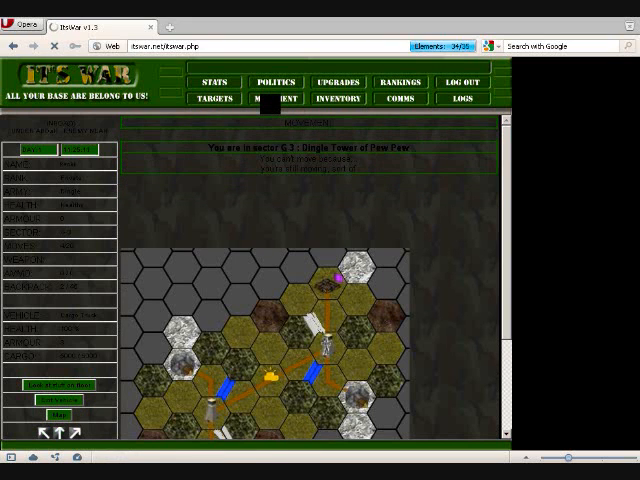
{"action": "left_click", "coordinate": [272, 98]}
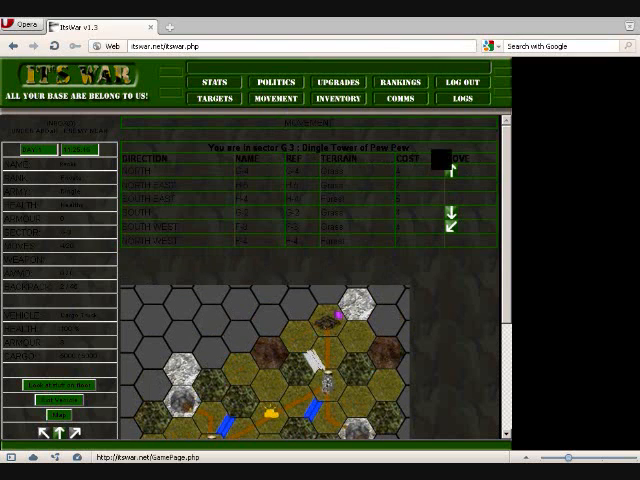
{"action": "left_click", "coordinate": [212, 98]}
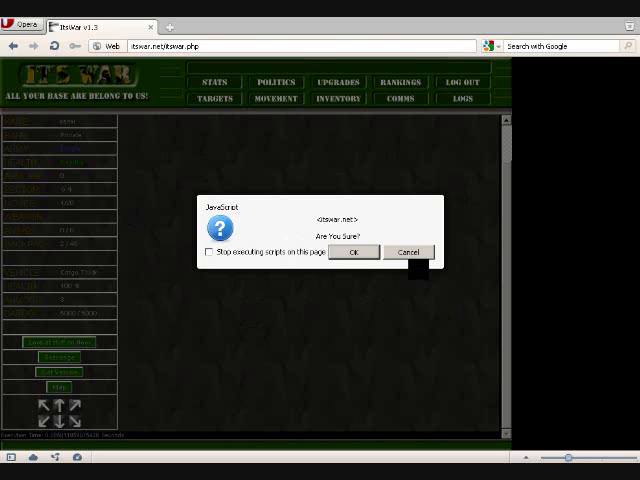
- Confirm the 'Are you sure?' prompt and submit the follow-up form
{"action": "left_click", "coordinate": [356, 252]}
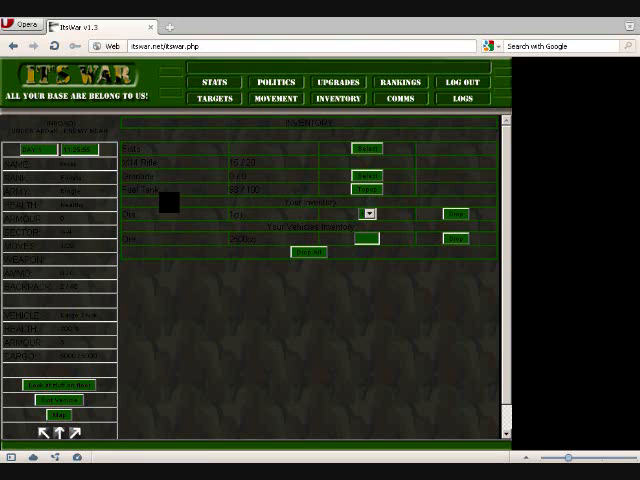
{"action": "left_click", "coordinate": [274, 98]}
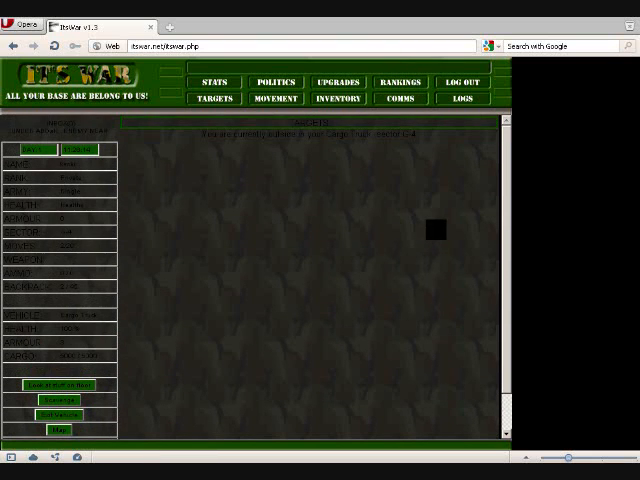
- Browse the player rankings list, scrolling down and back up through the table
{"action": "left_click", "coordinate": [400, 82]}
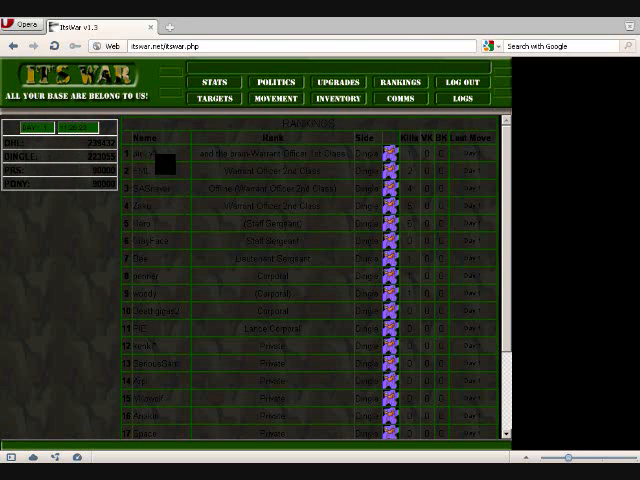
{"action": "scroll", "scroll_direction": "down", "scroll_amount": 3}
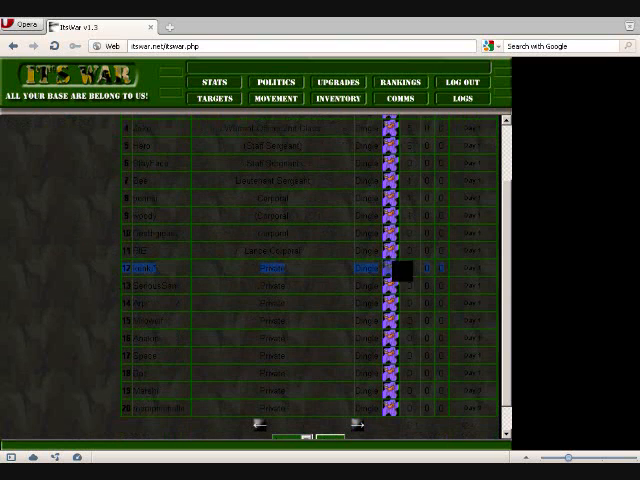
{"action": "scroll", "scroll_direction": "up", "scroll_amount": 3}
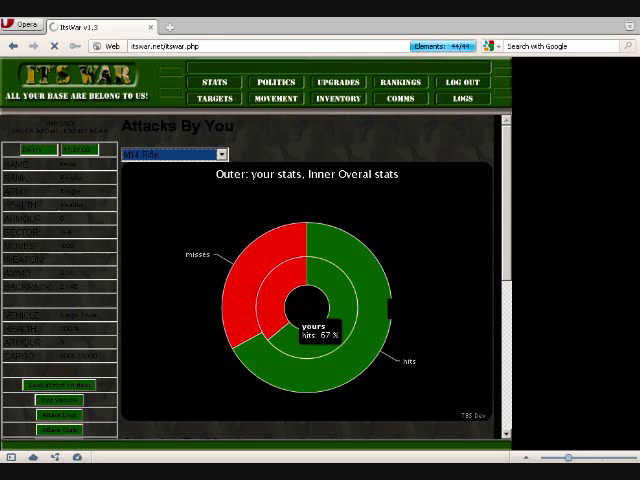
- Show the attacks chart for another category, leave it, and bring up the sector movement options
{"action": "left_click", "coordinate": [170, 154]}
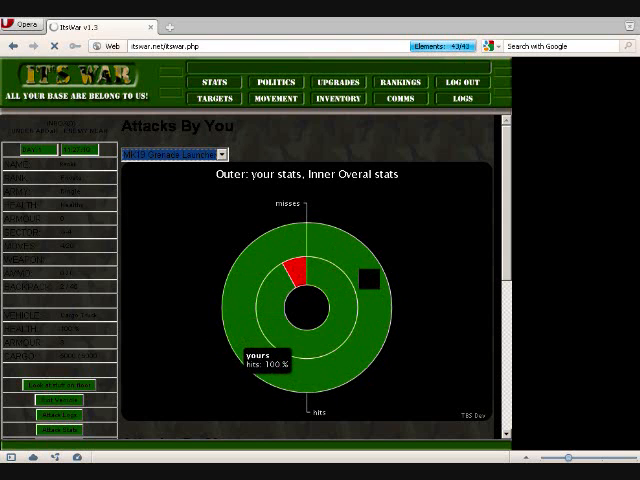
{"action": "left_click", "coordinate": [212, 154]}
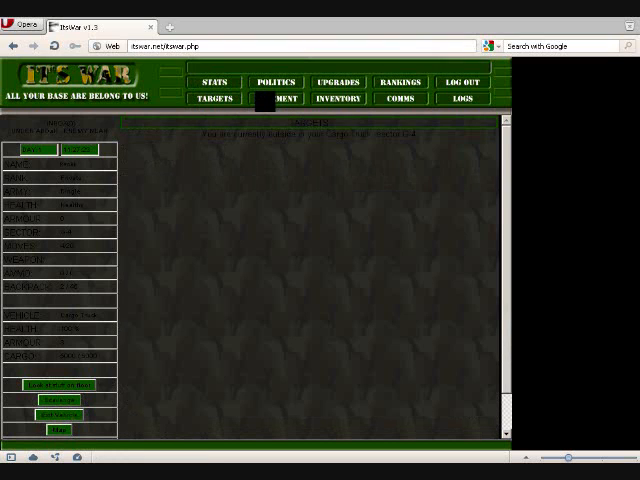
{"action": "left_click", "coordinate": [274, 98]}
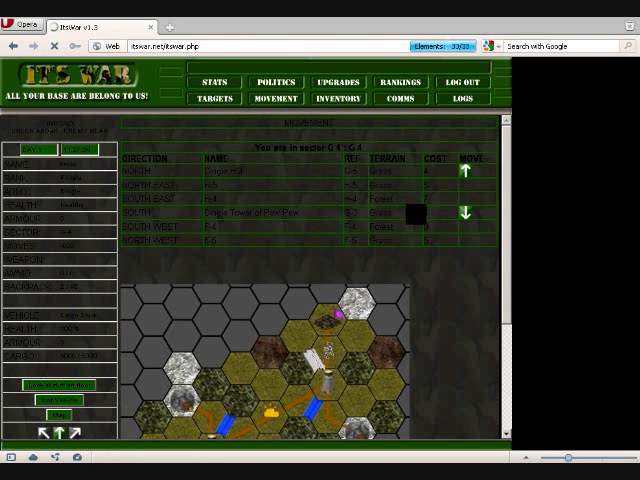
- Reach the skill upgrades table via the vehicle form page and upgrade the target skill
{"action": "left_click", "coordinate": [214, 96]}
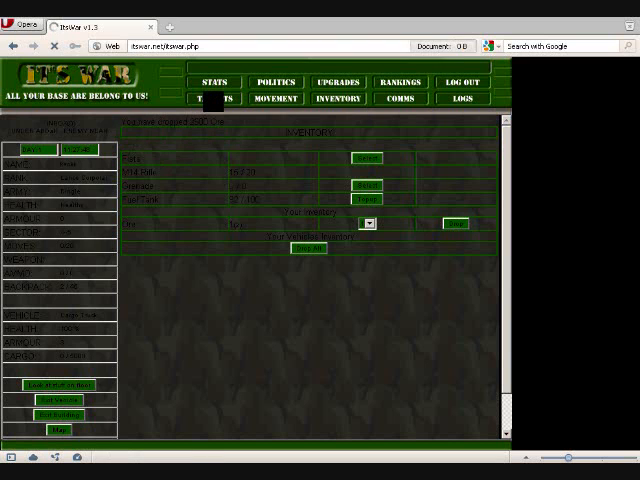
{"action": "left_click", "coordinate": [336, 82]}
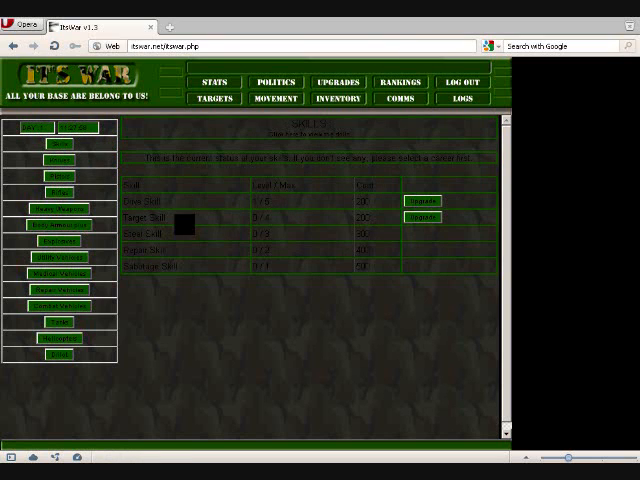
{"action": "left_click", "coordinate": [420, 218]}
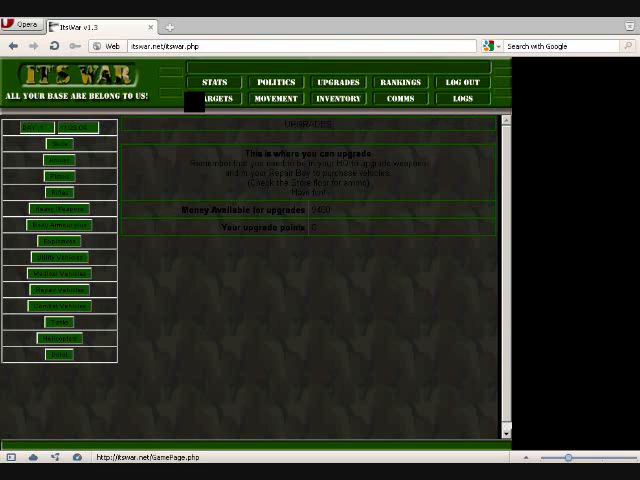
- Bring up the page listing your vehicles
{"action": "left_click", "coordinate": [214, 98]}
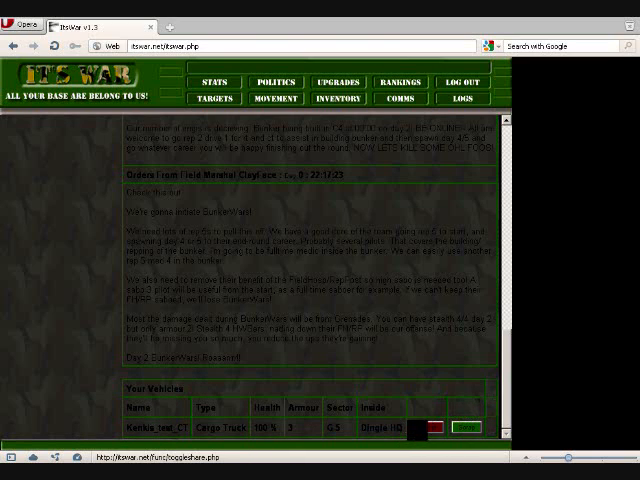
- Apply the share/scrap option to the listed vehicle and show the sector item list
{"action": "left_click", "coordinate": [212, 98]}
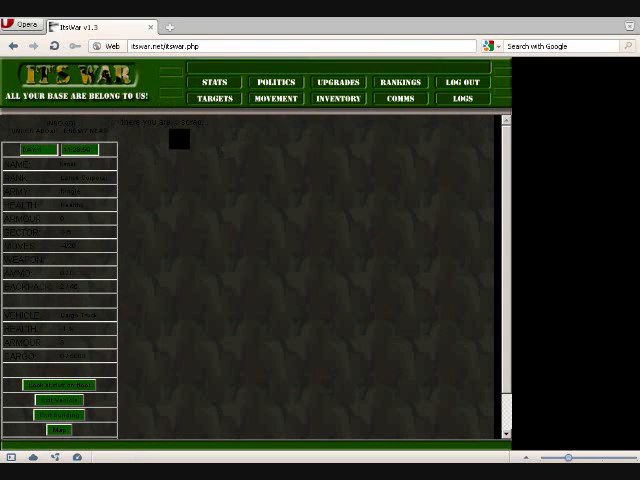
{"action": "left_click", "coordinate": [214, 98]}
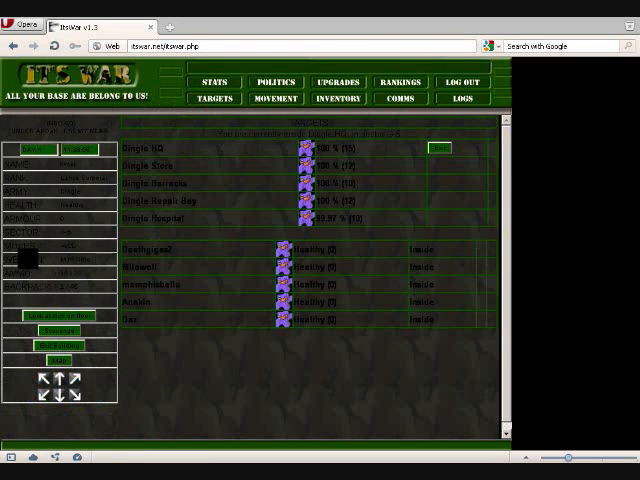